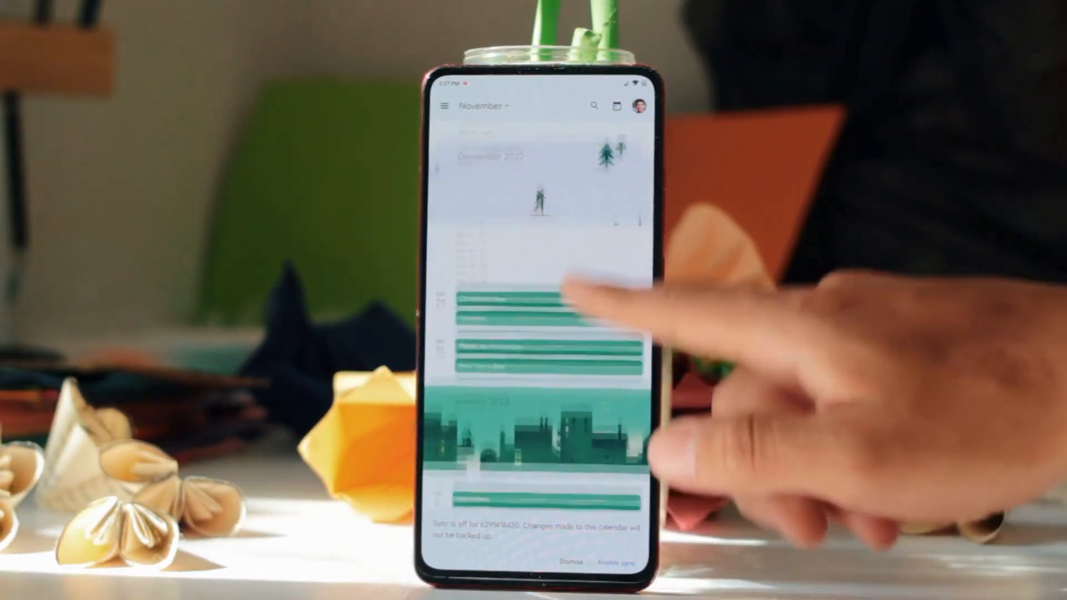
{"action": "scroll", "scroll_direction": "down", "scroll_amount": 3}
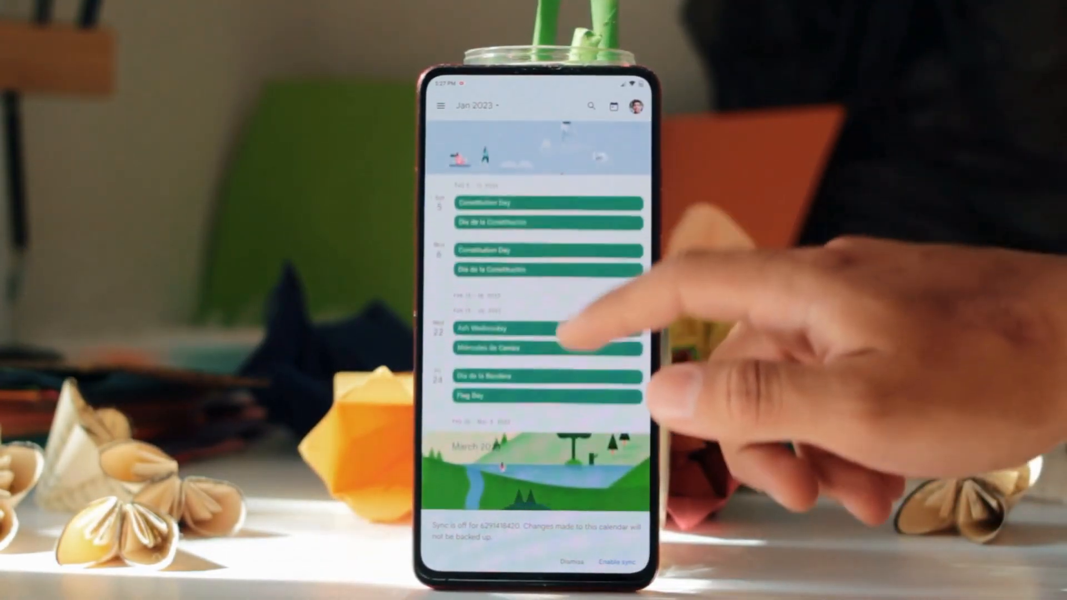
{"action": "scroll", "scroll_direction": "down", "scroll_amount": 3}
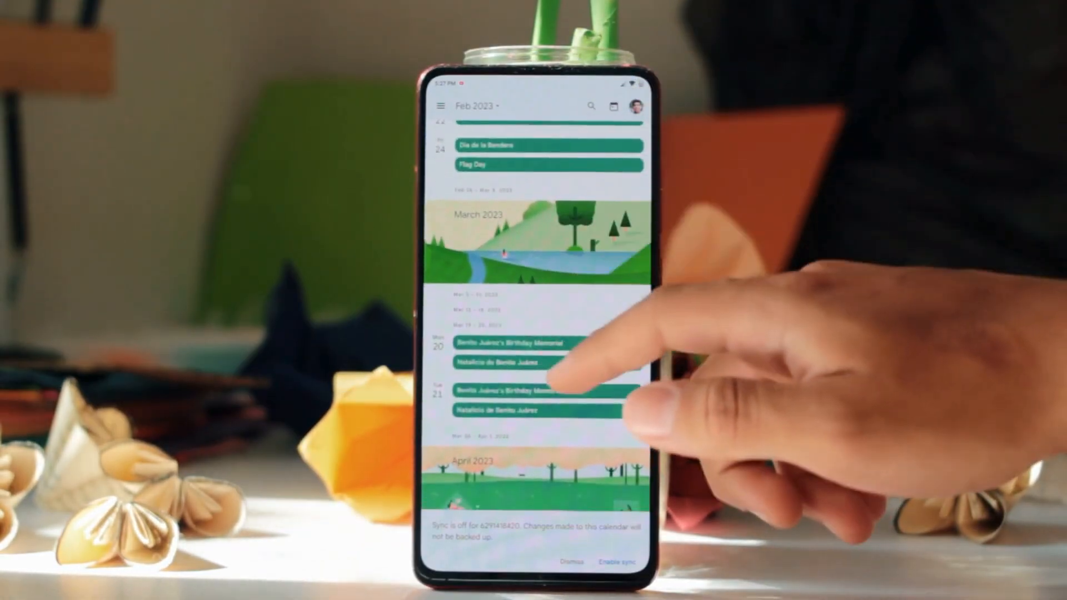